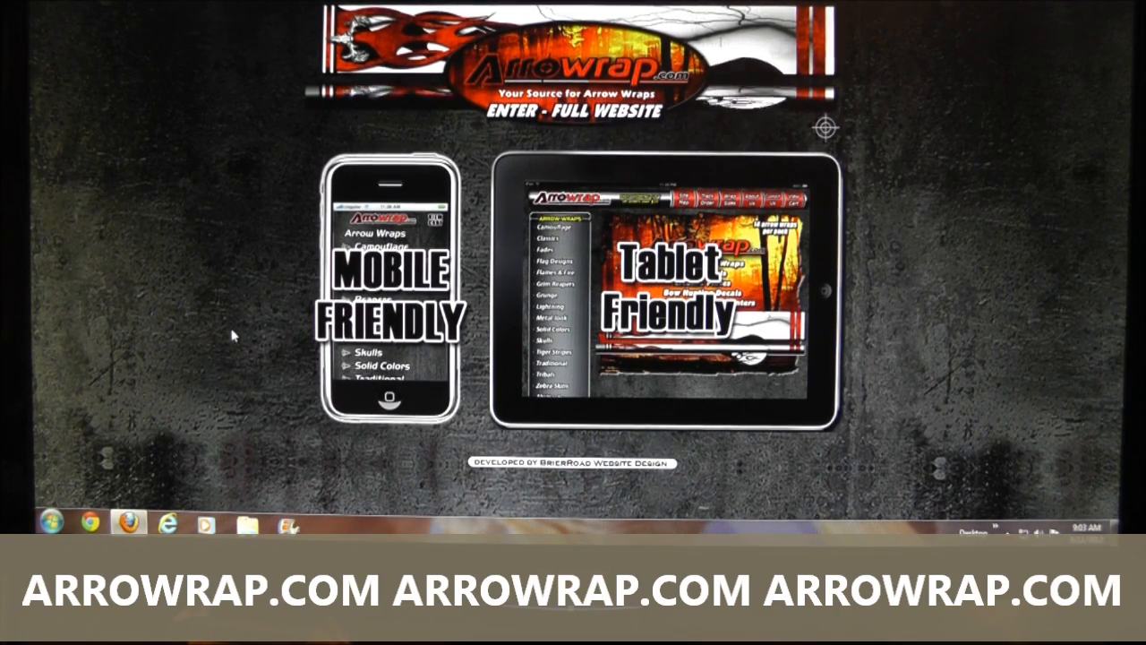
mouse_move(261, 264)
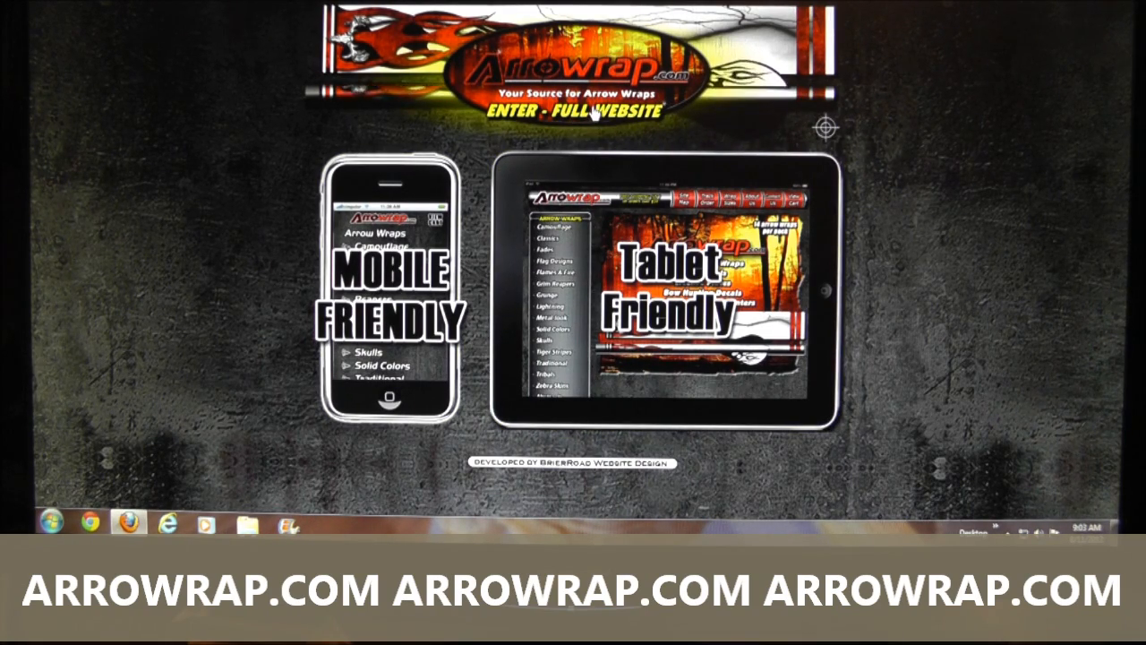
Enter the full Arrowwrap website from the mobile splash page banner.
click(595, 112)
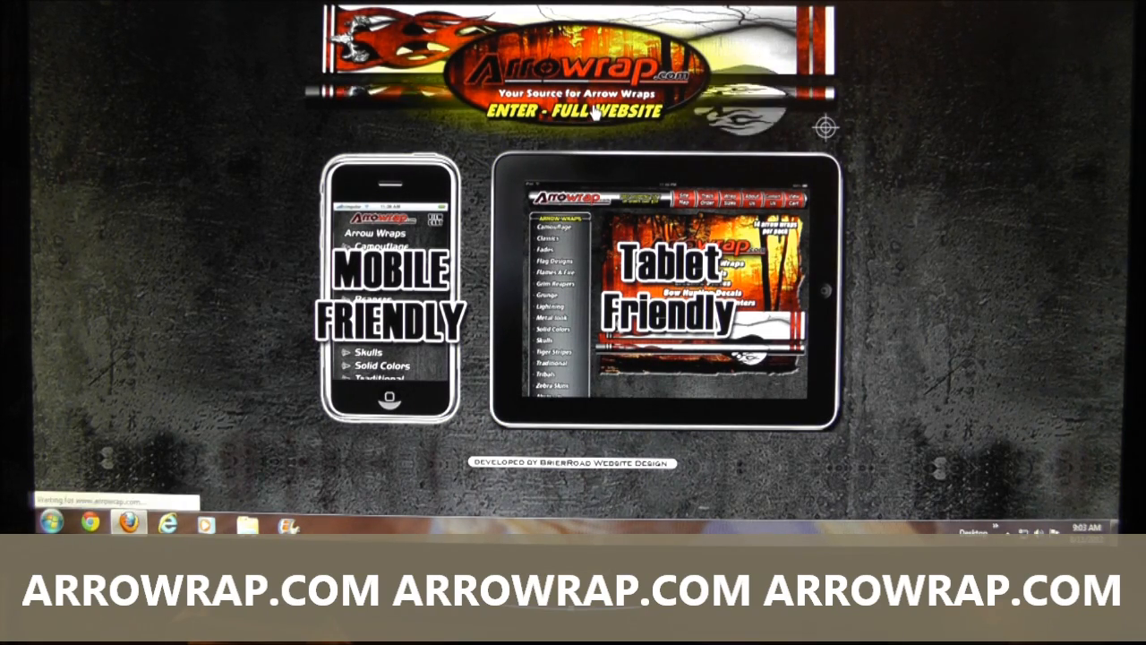
click(576, 112)
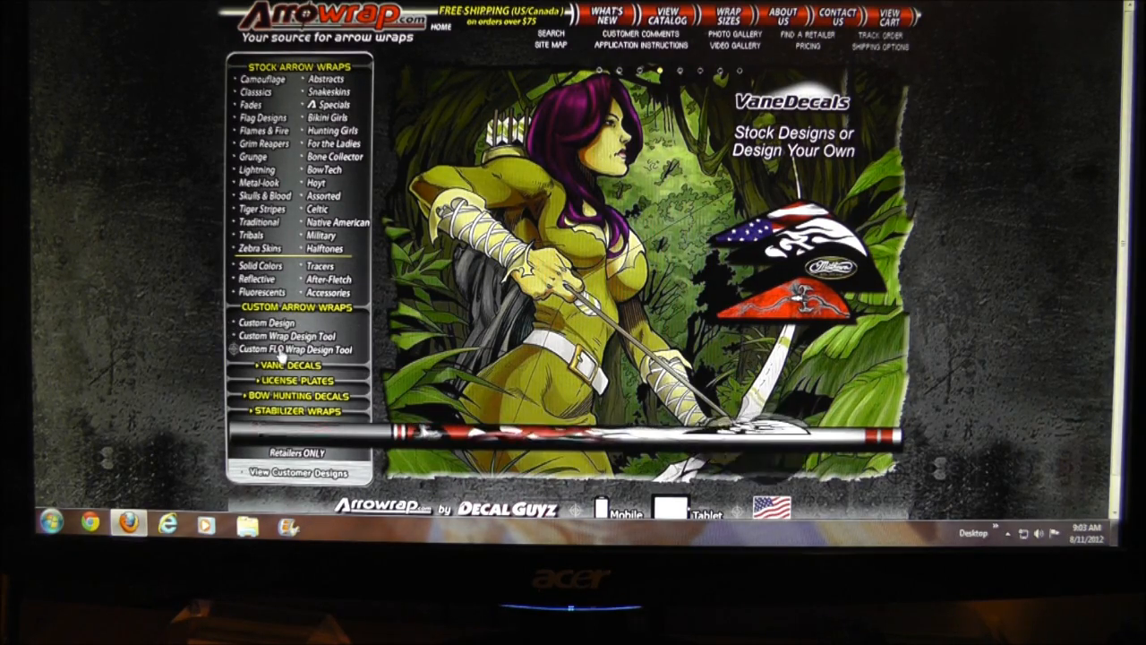
Open the Custom FLO Wrap Design Tool from the Custom Arrow Wraps sidebar.
click(285, 336)
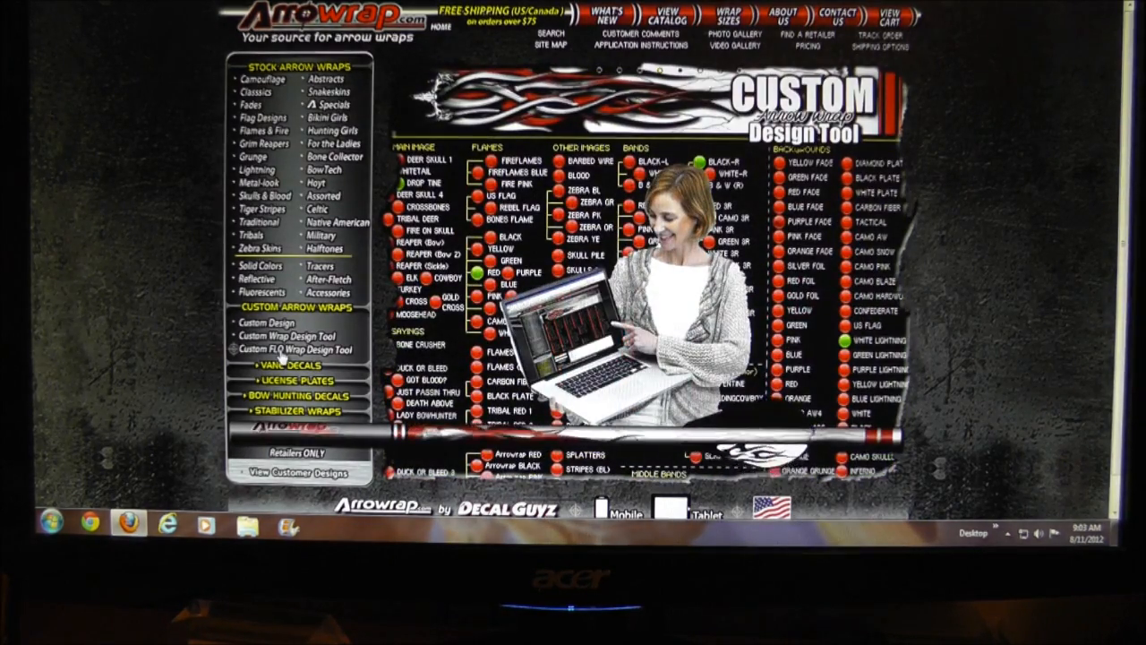
click(296, 348)
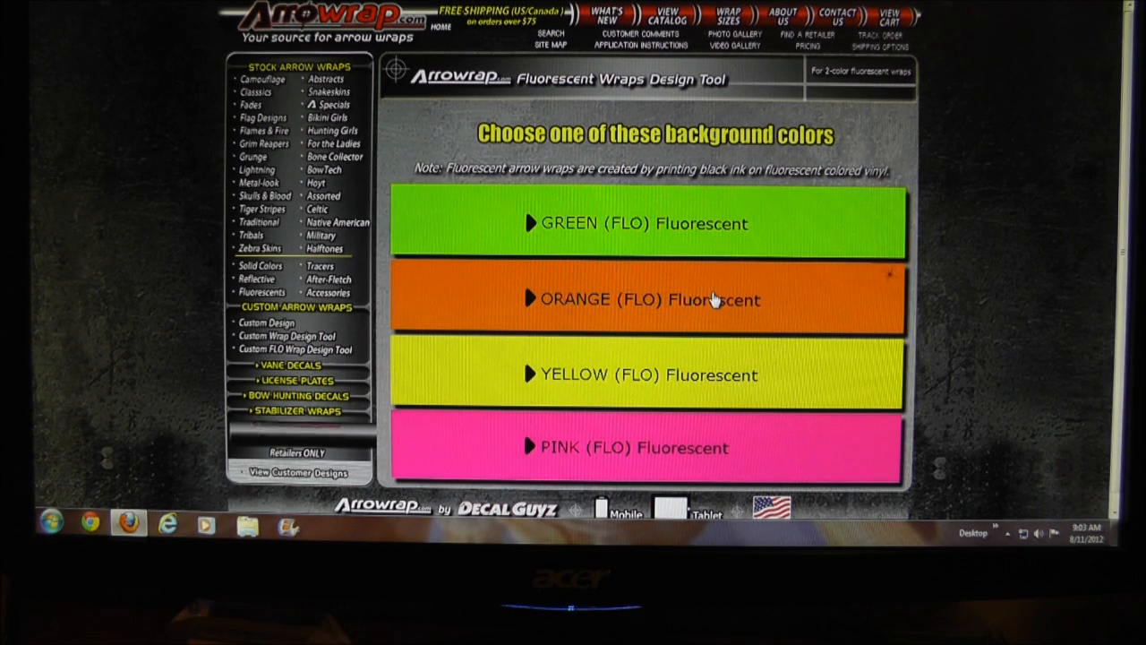
Choose the ORANGE (FLO) fluorescent background and begin the design.
click(649, 298)
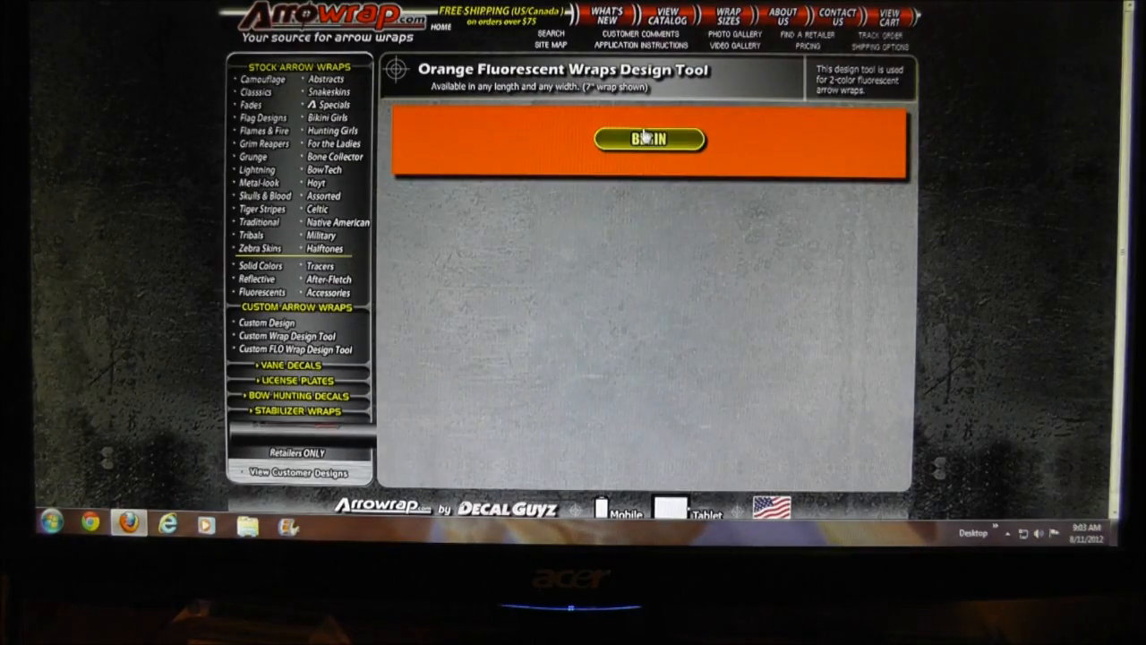
click(649, 139)
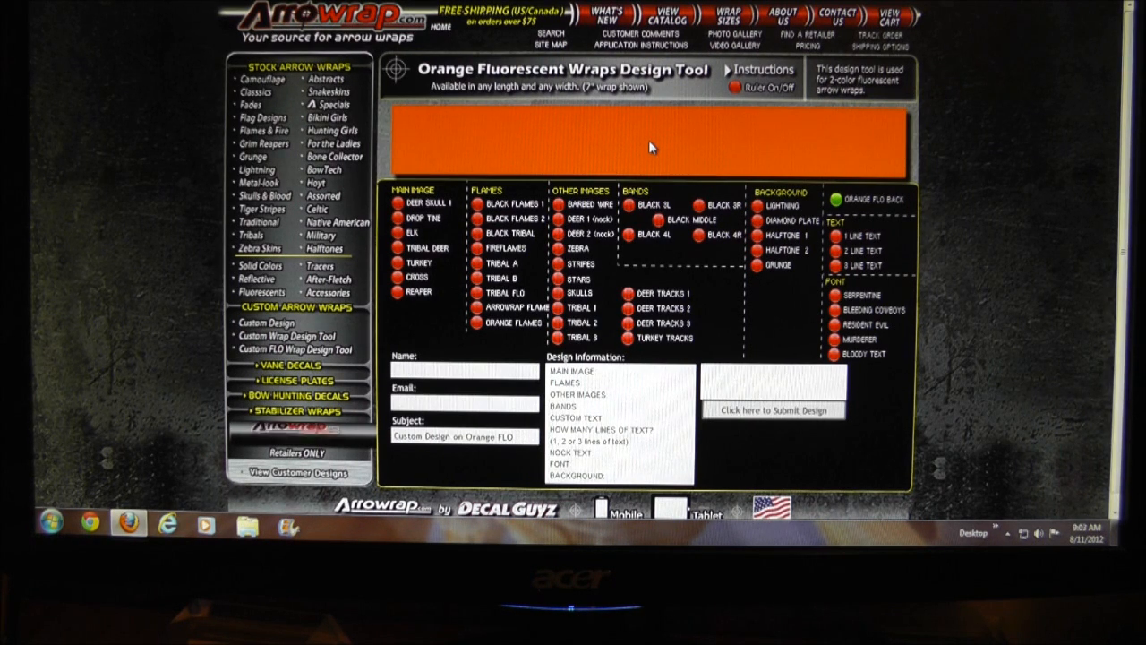
mouse_move(415, 326)
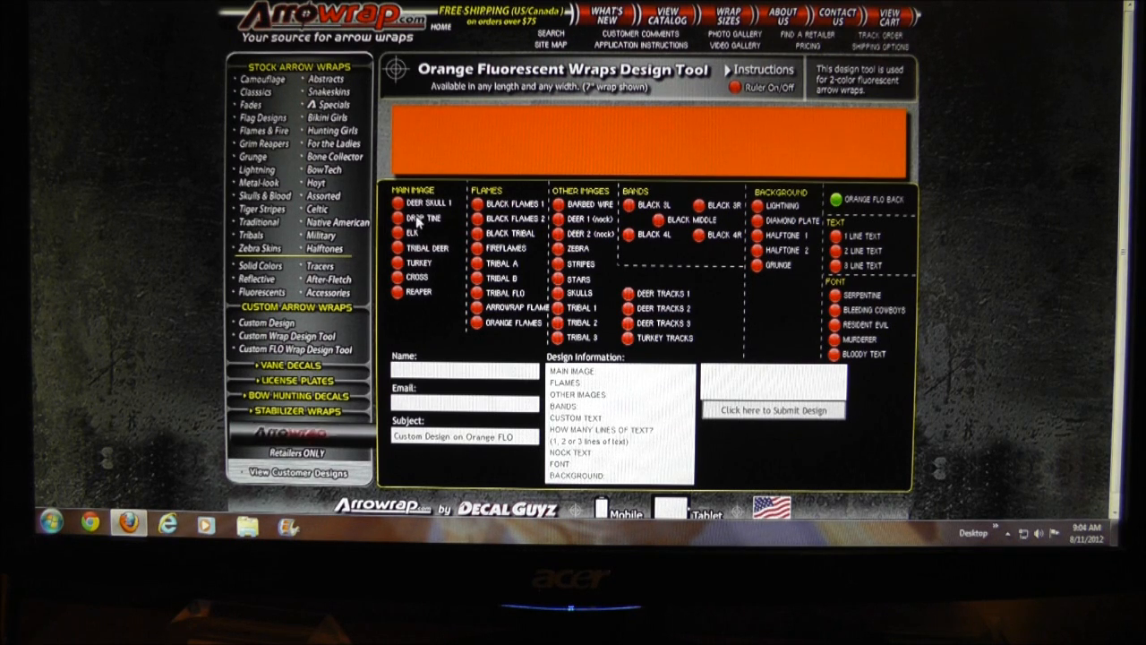
Add the Drop Tine main image and Orange Flames to the wrap.
click(398, 219)
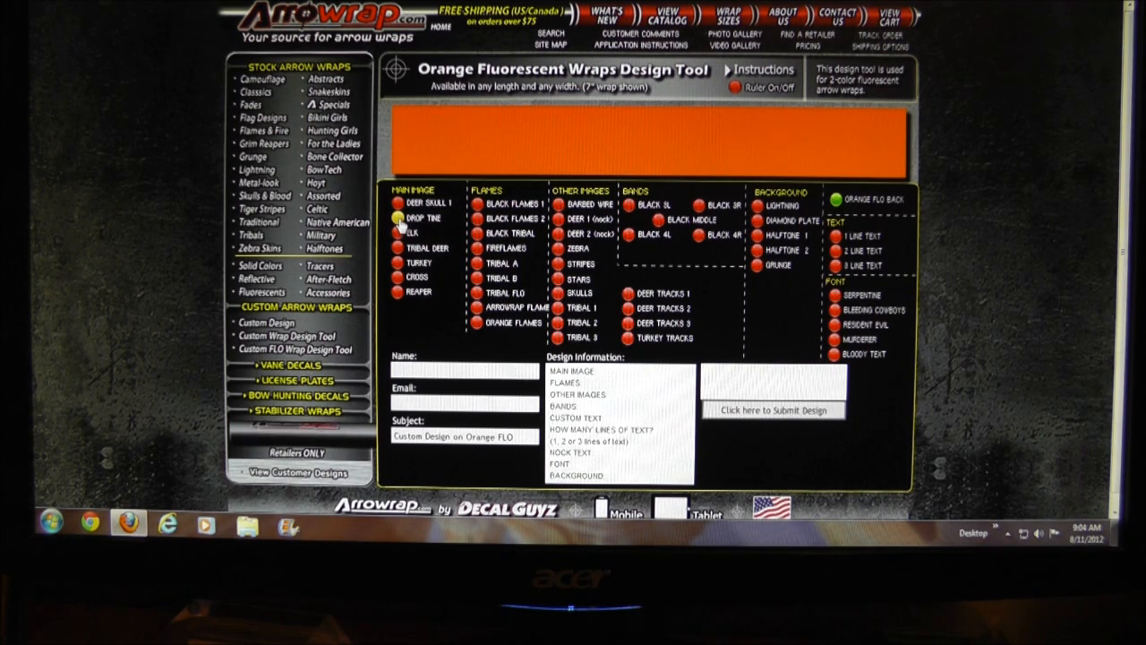
click(395, 218)
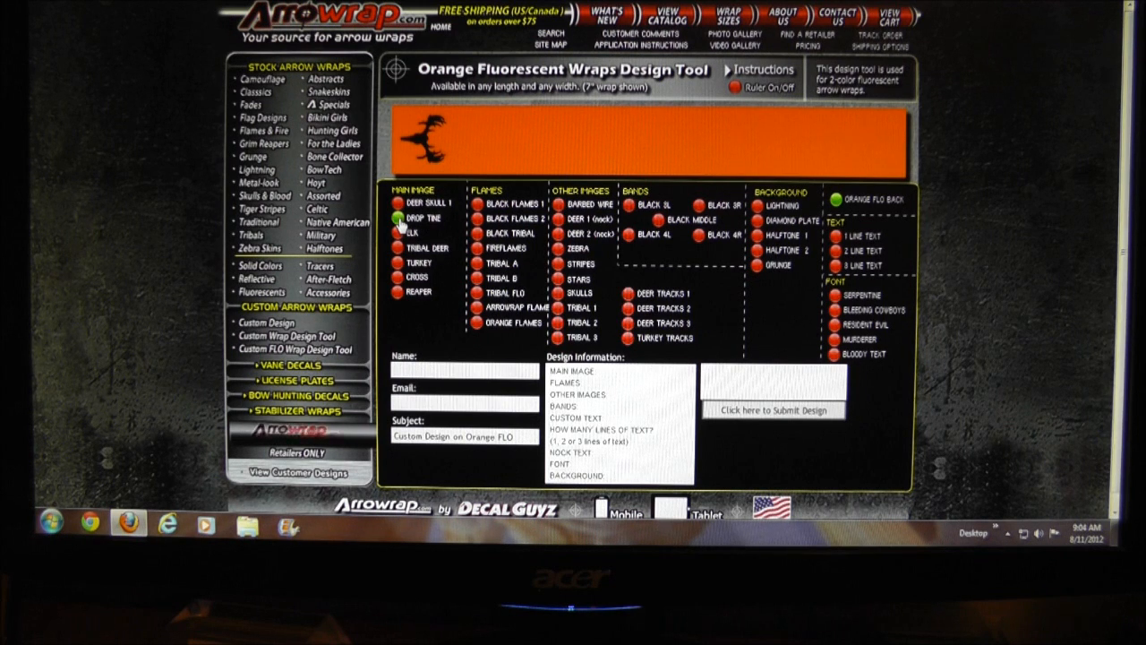
click(397, 218)
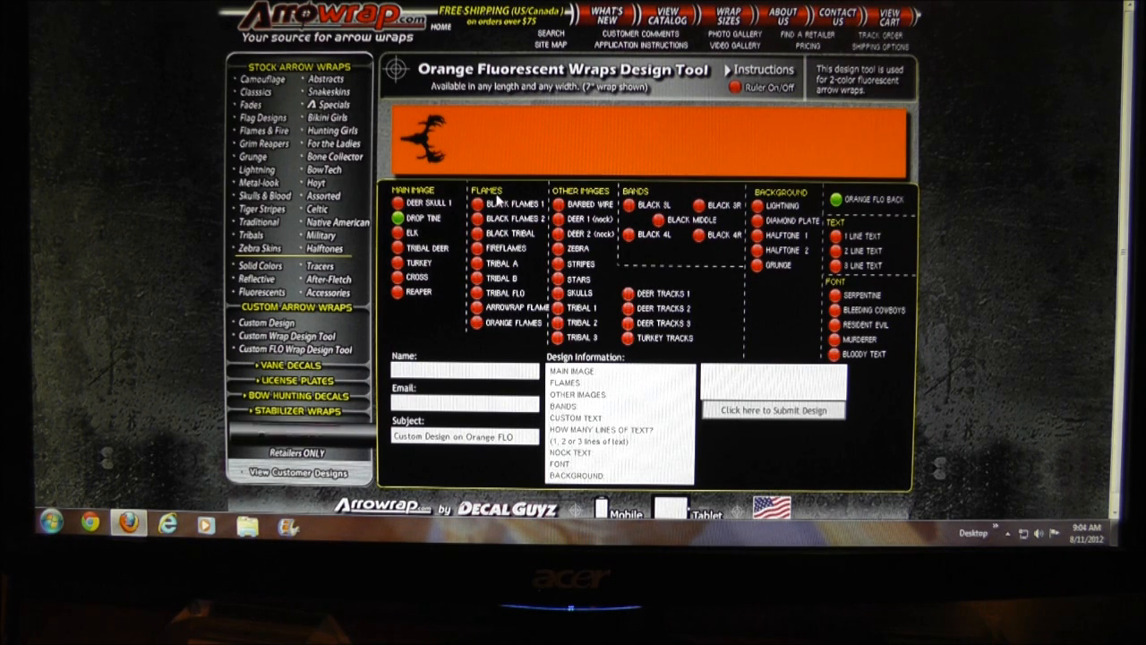
mouse_move(491, 353)
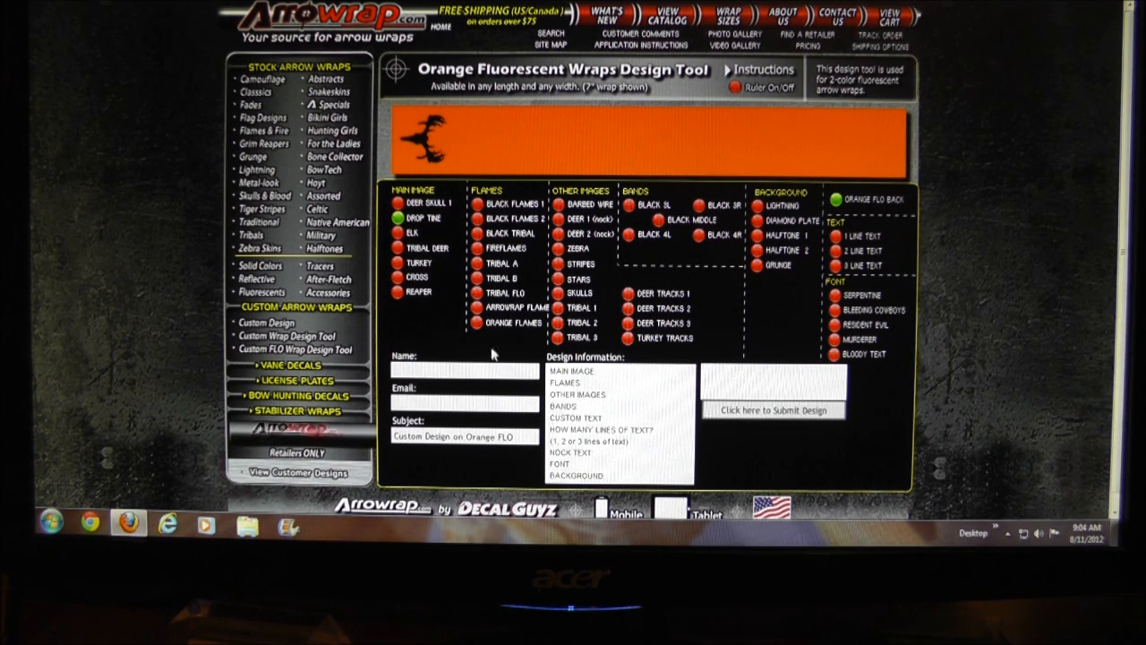
click(469, 322)
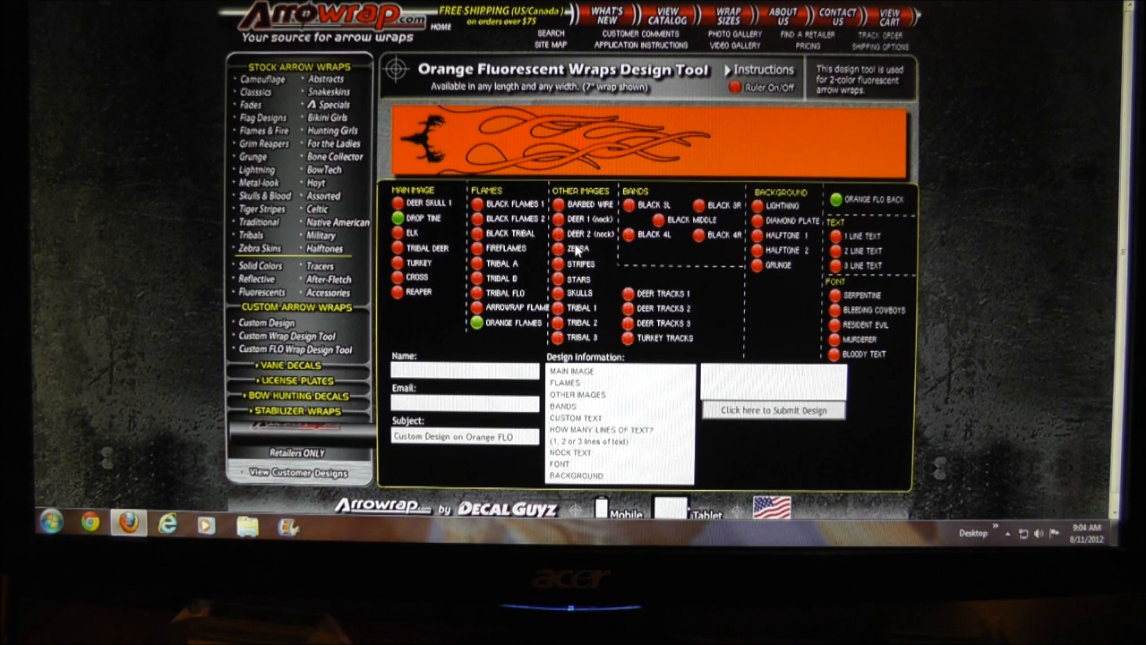
Add the Zebra stripe pattern and the Black 3L front band.
click(557, 248)
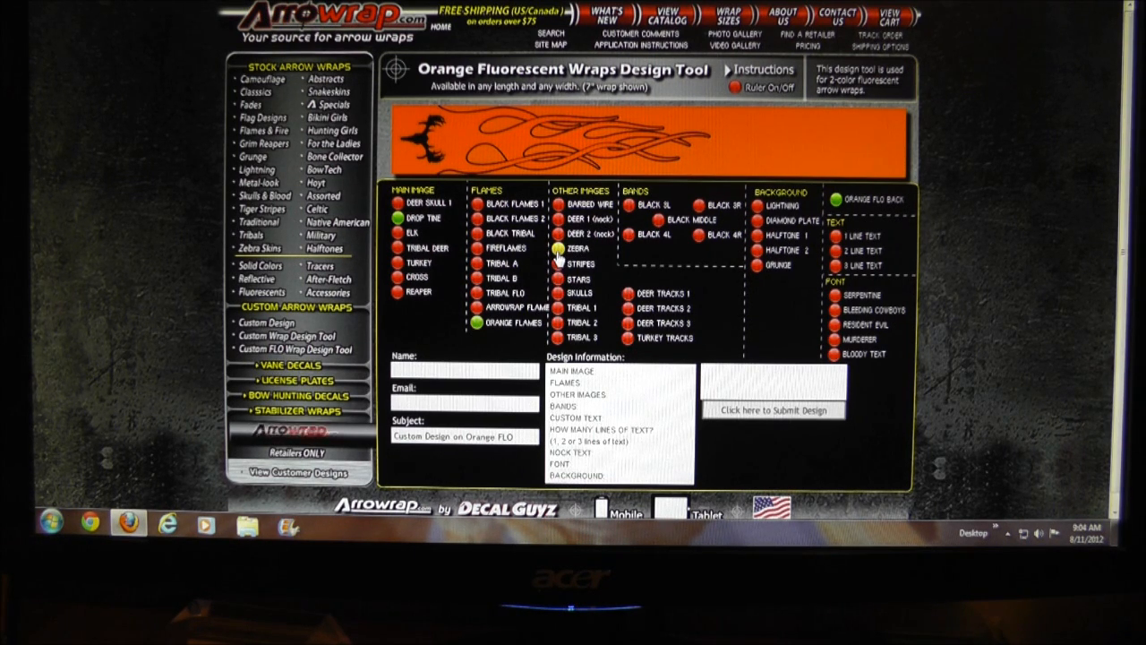
click(557, 248)
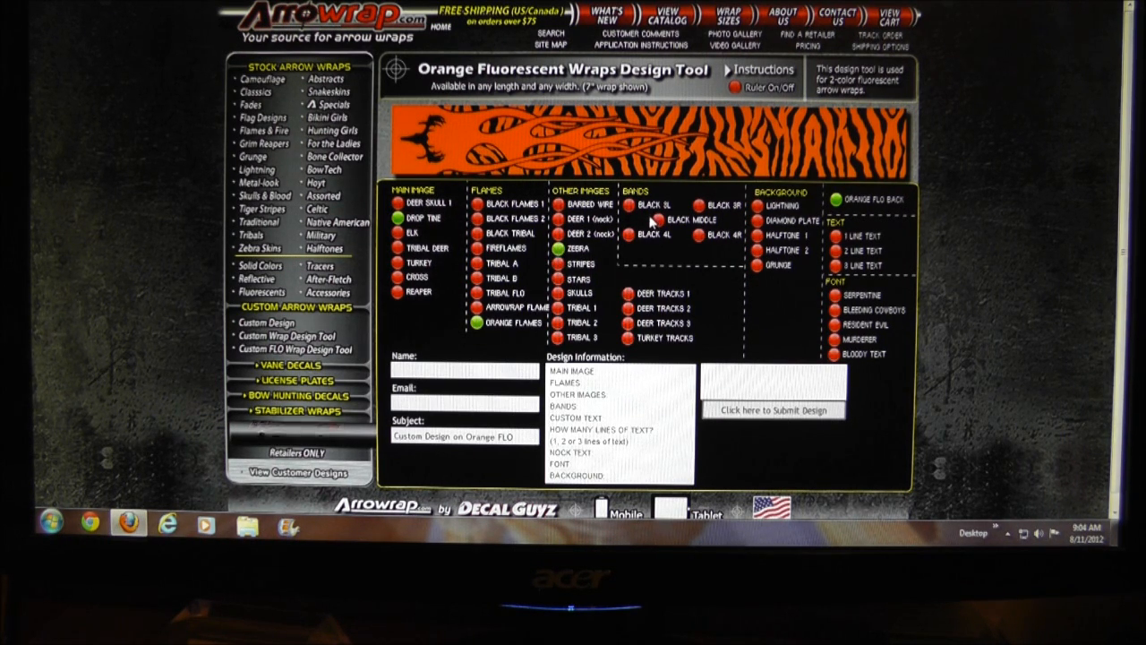
click(701, 204)
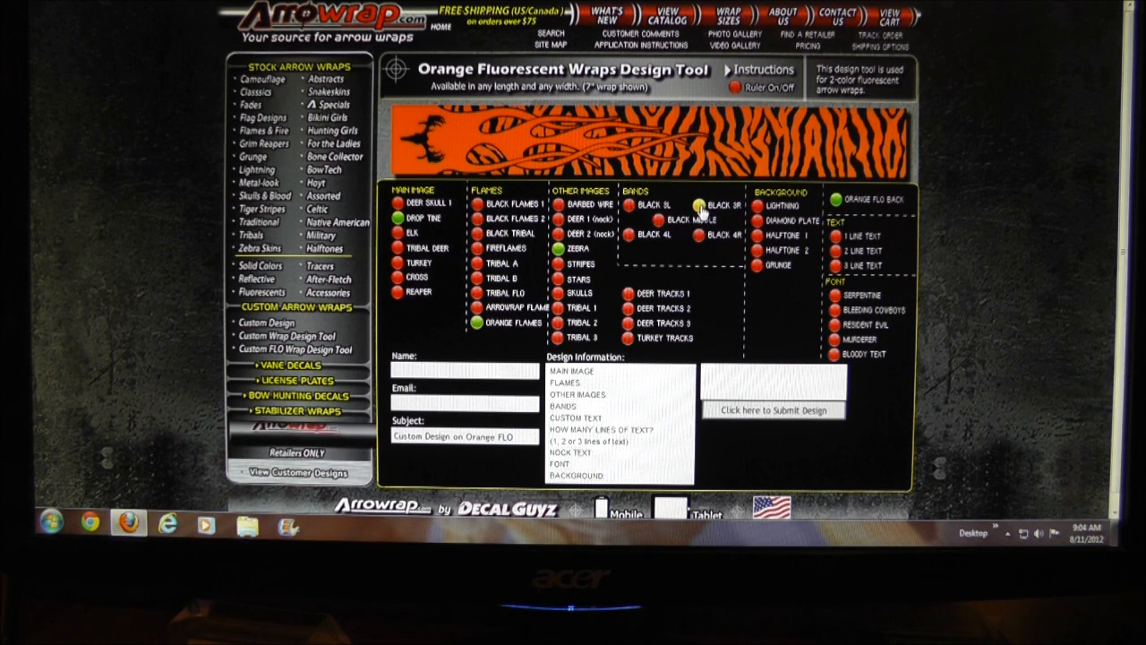
click(628, 204)
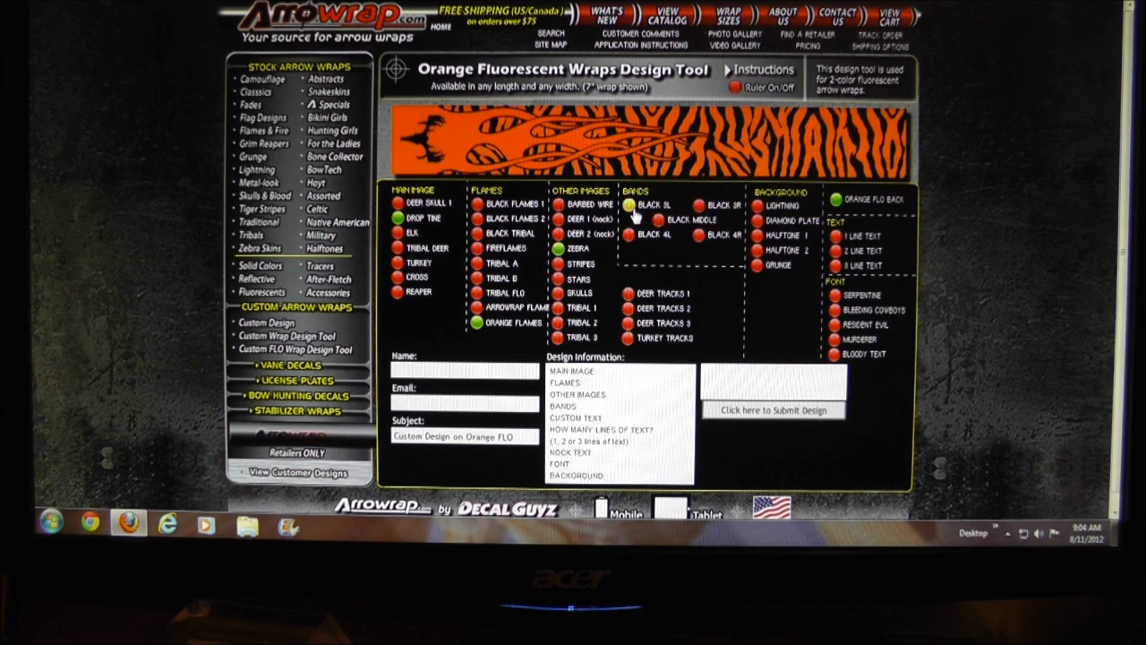
click(692, 218)
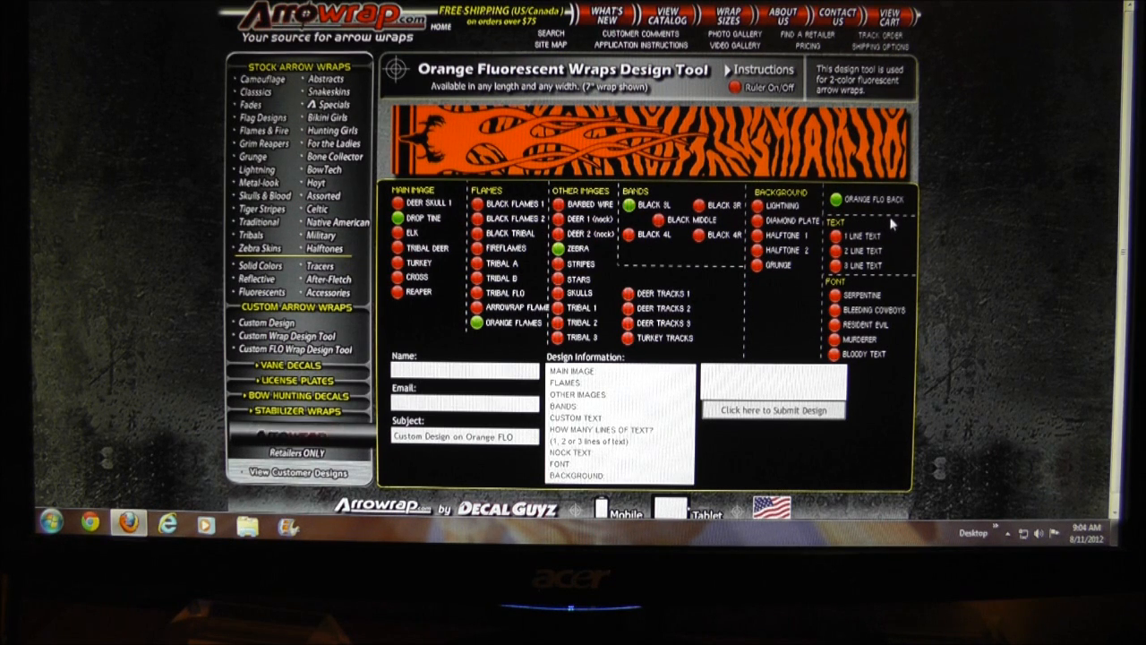
Choose 2 Line Text and set the wrap font to Serpentine.
click(842, 238)
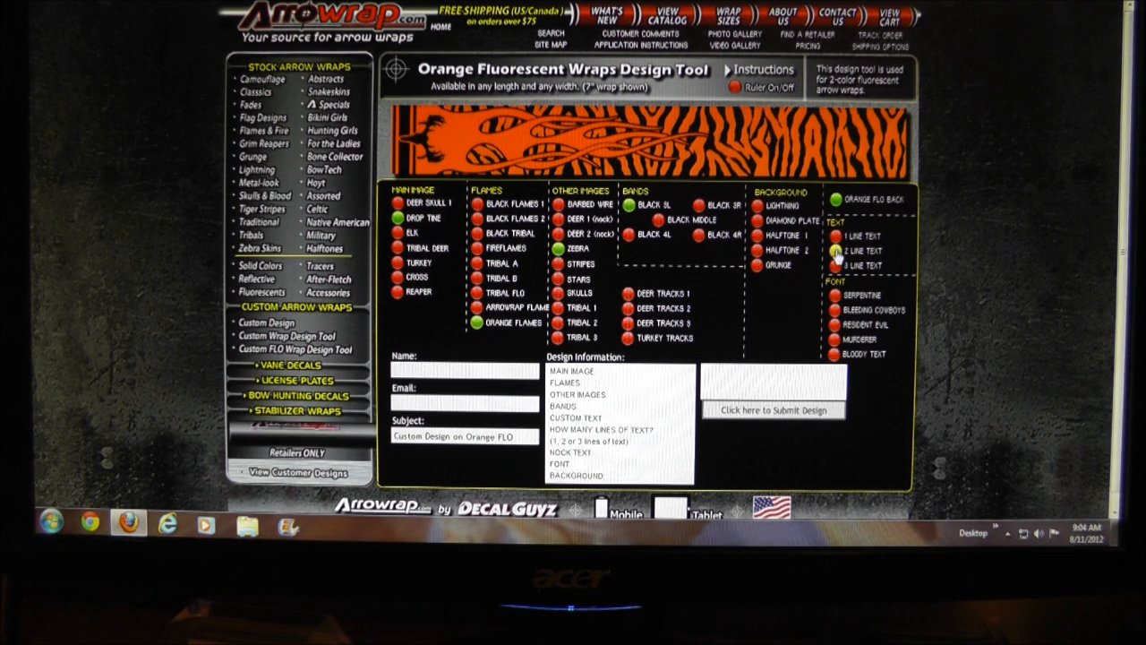
click(836, 249)
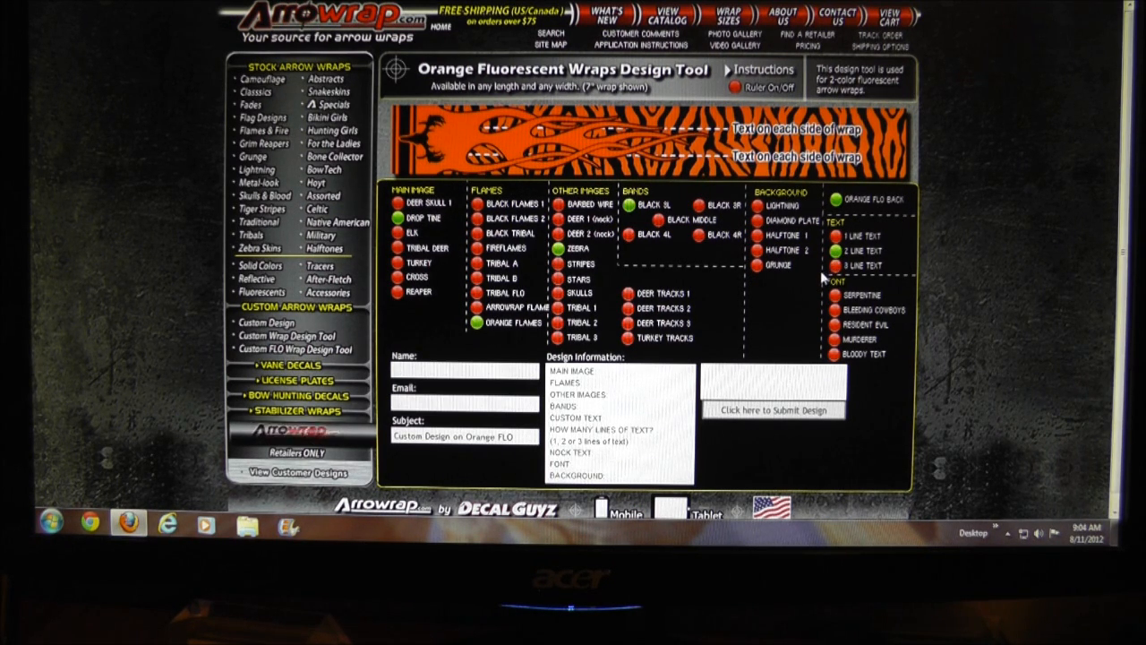
click(834, 293)
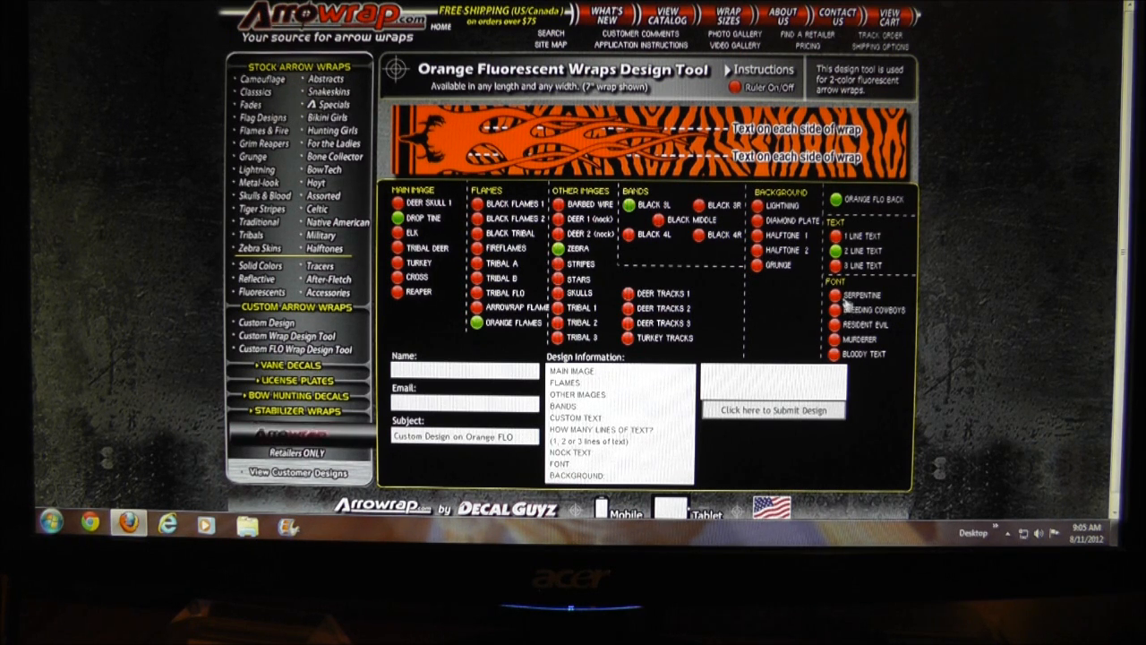
click(837, 295)
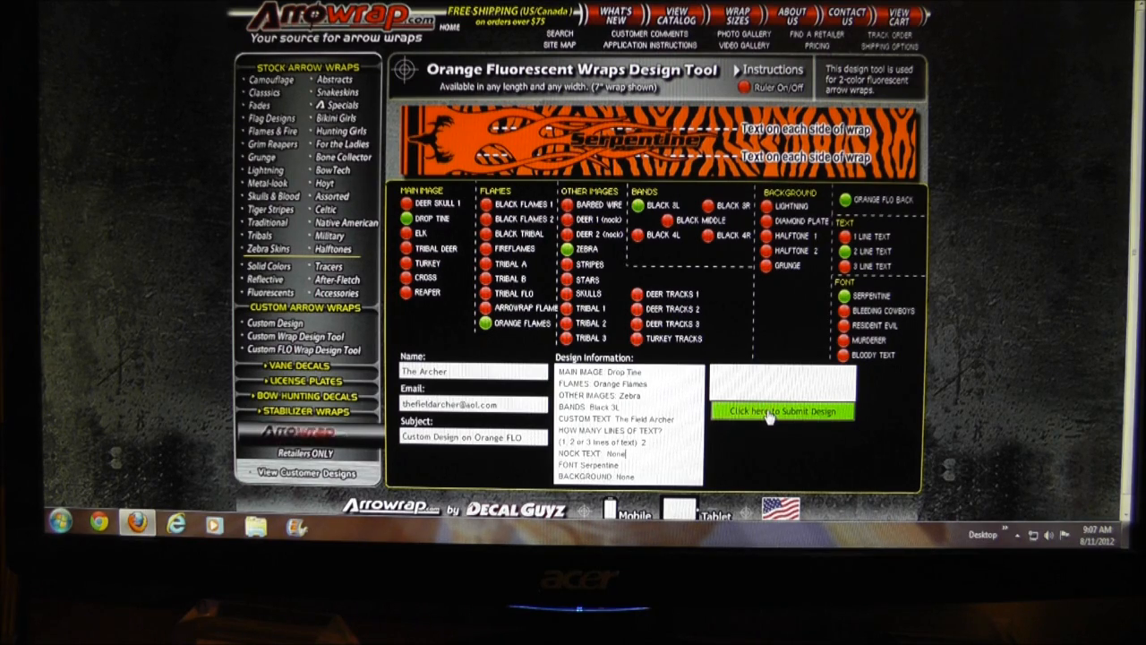
Submit the orange wrap design with its contact and design details.
click(783, 411)
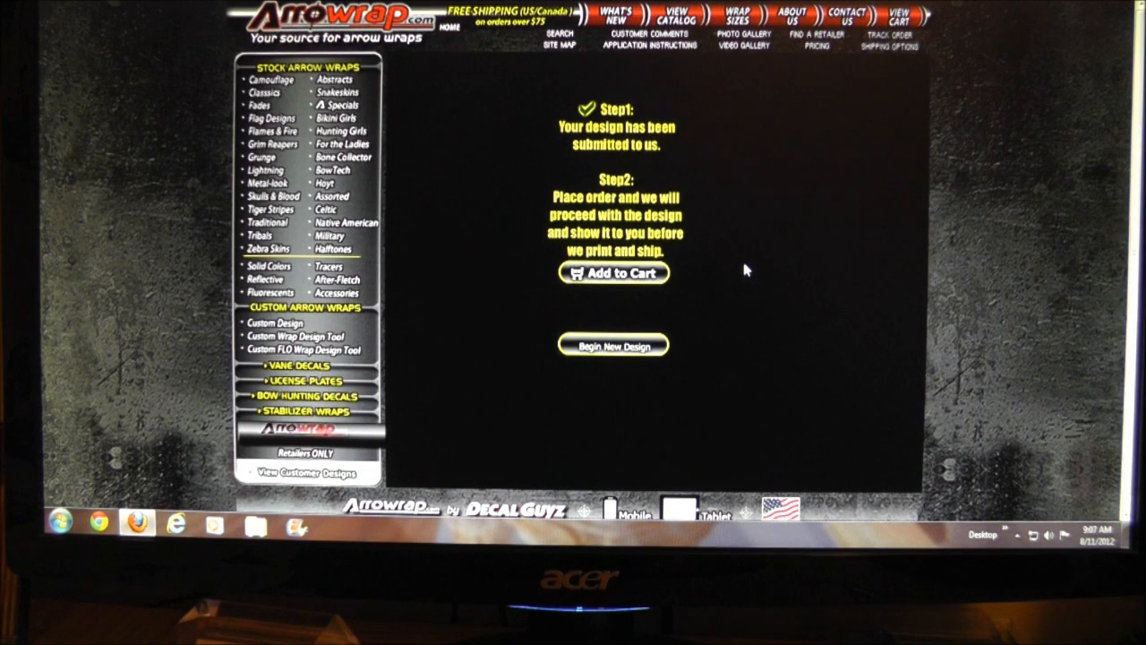
mouse_move(613, 278)
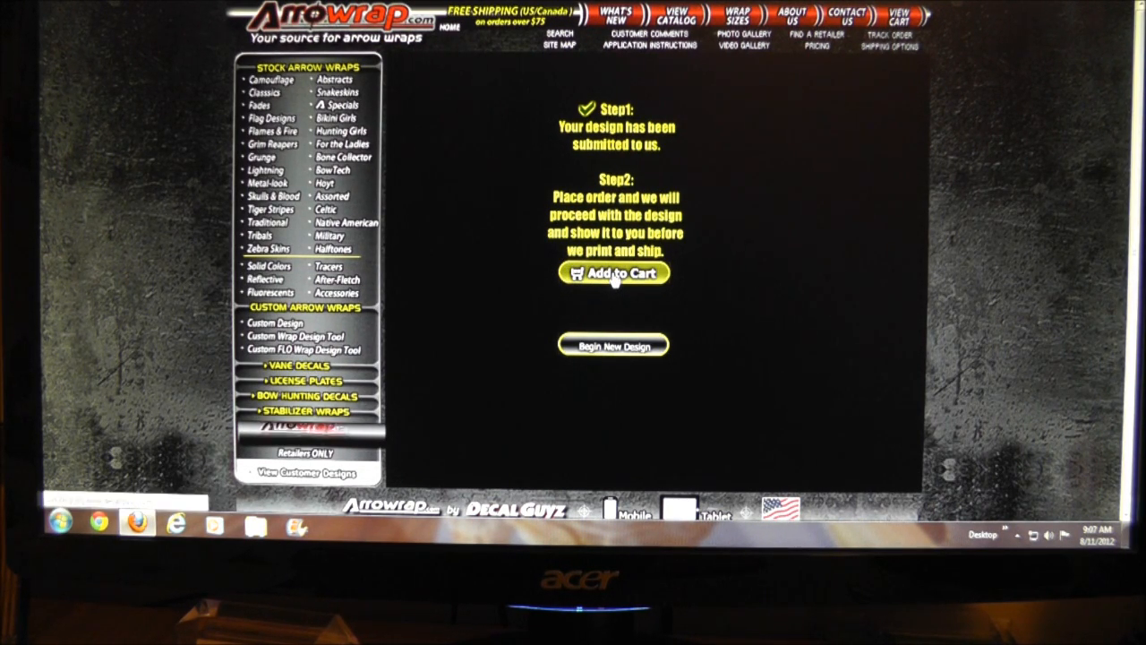
Add the submitted design to the cart, a 14-pack for $25.95.
click(615, 272)
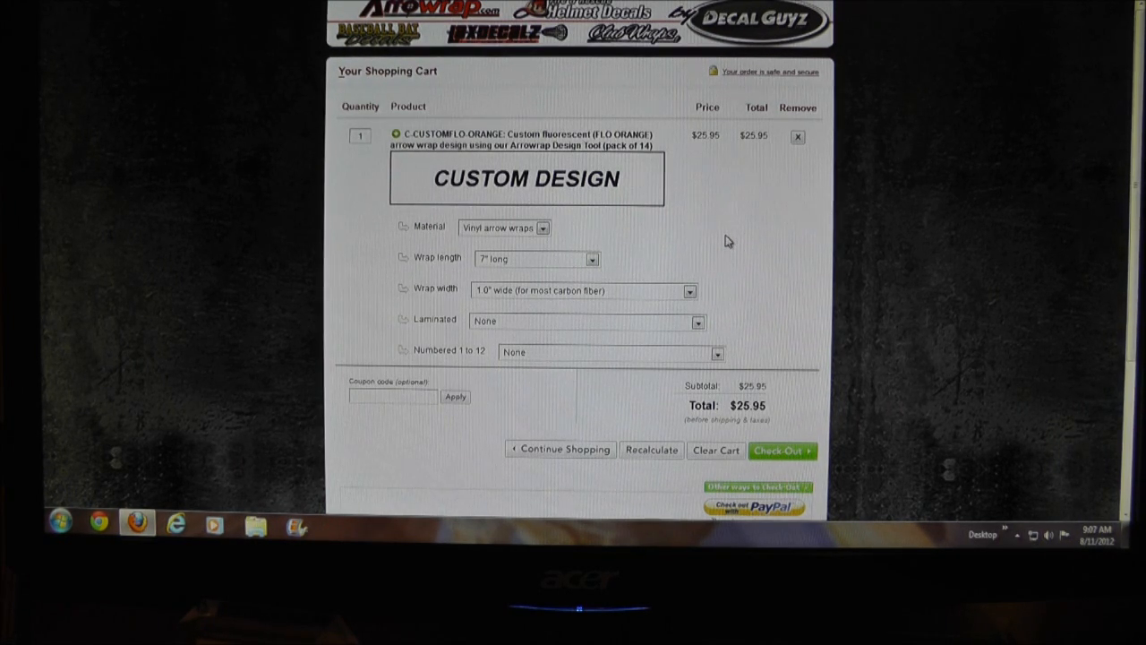
mouse_move(646, 411)
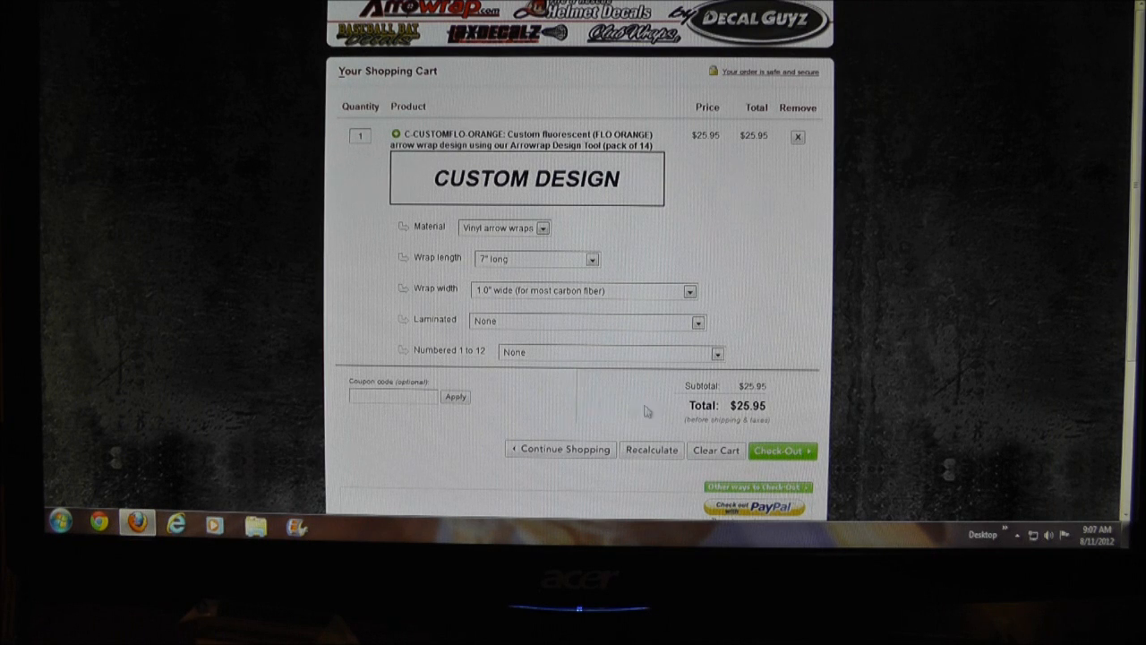
mouse_move(804, 474)
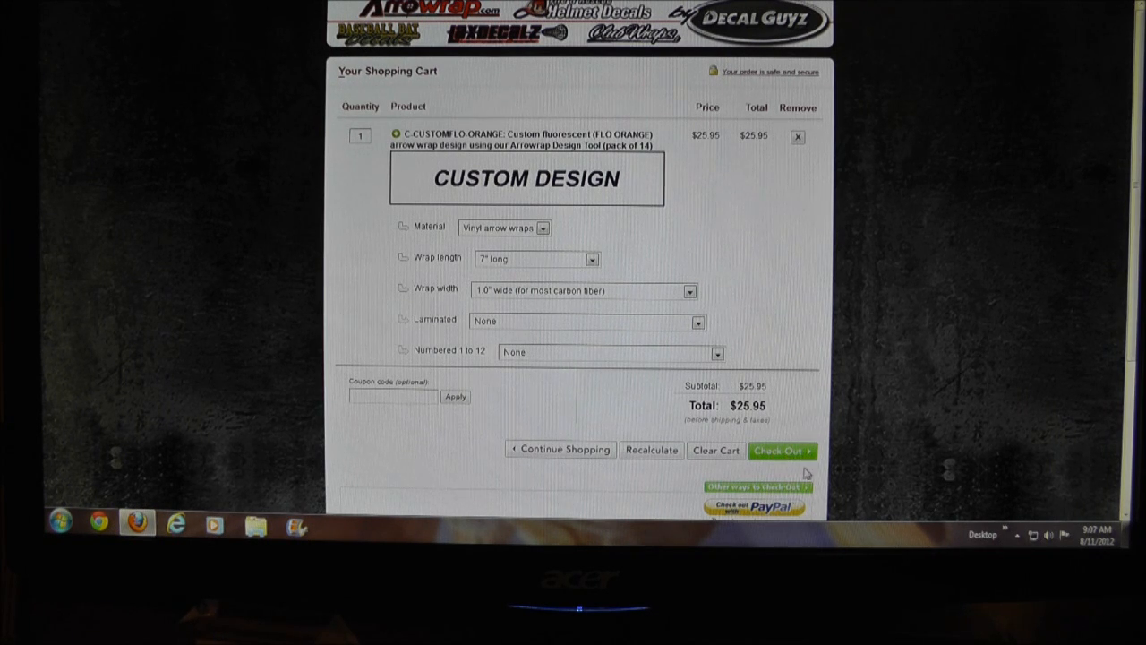
mouse_move(775, 279)
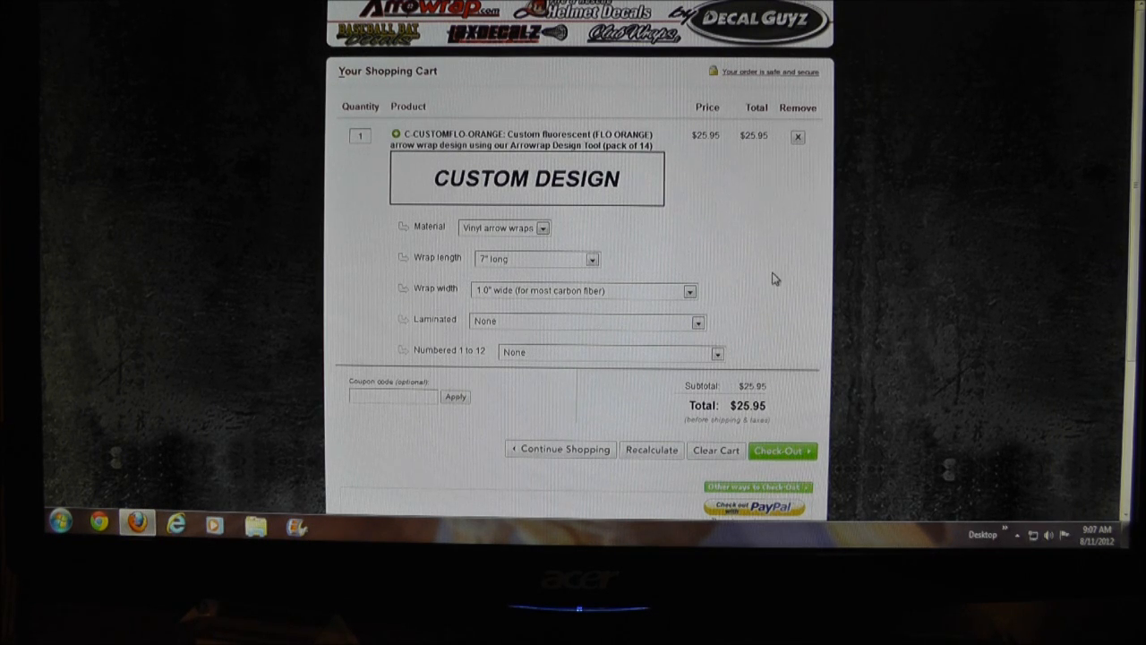